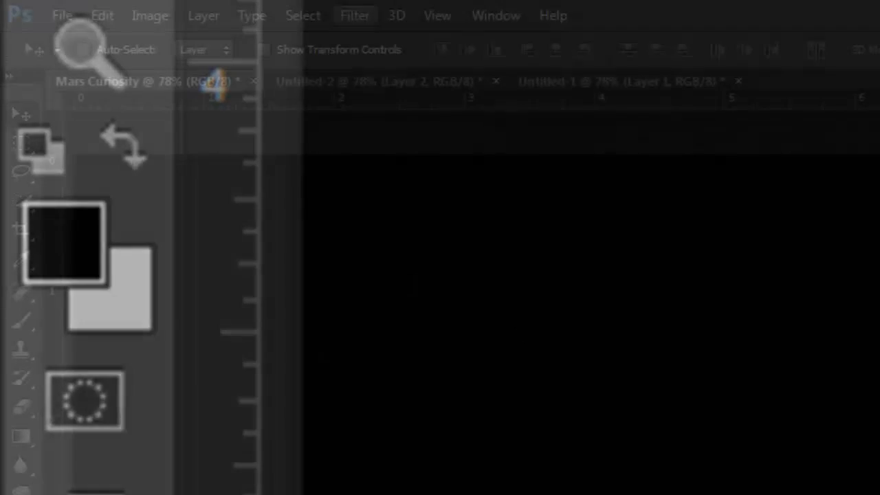
- Render Clouds over the black canvas, then blend in Difference Clouds for dark veining
left_click(355, 16)
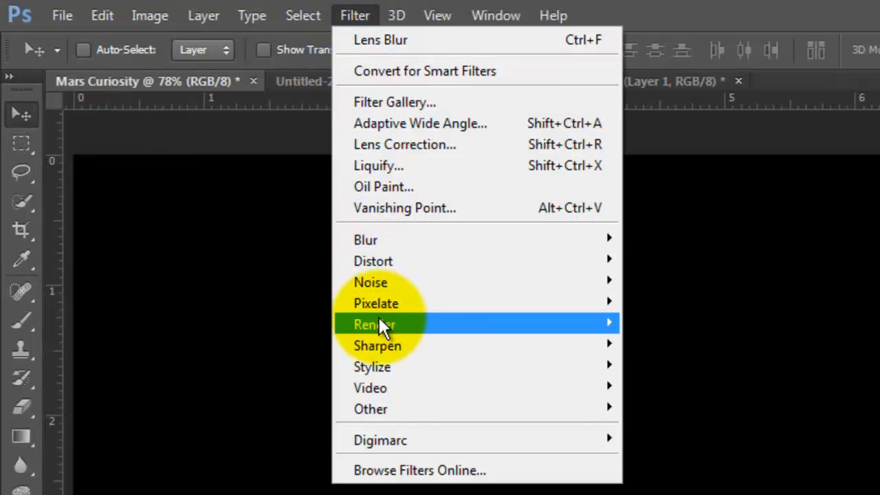
left_click(374, 325)
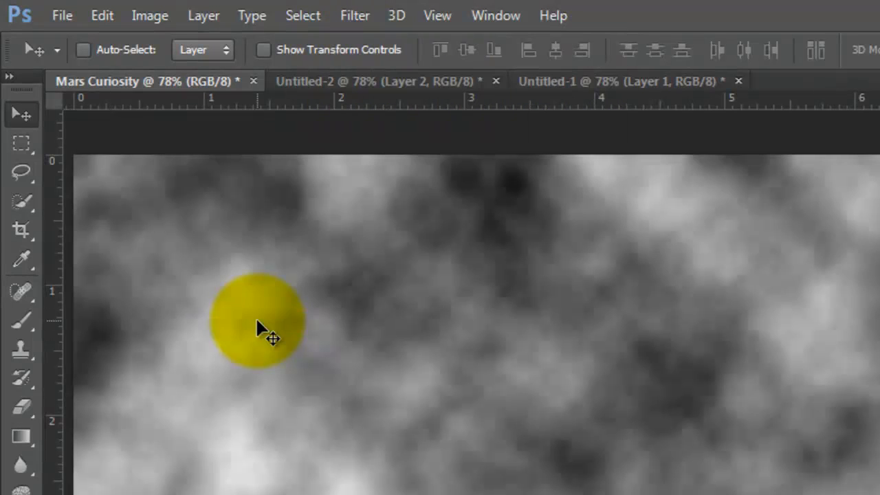
left_click(355, 15)
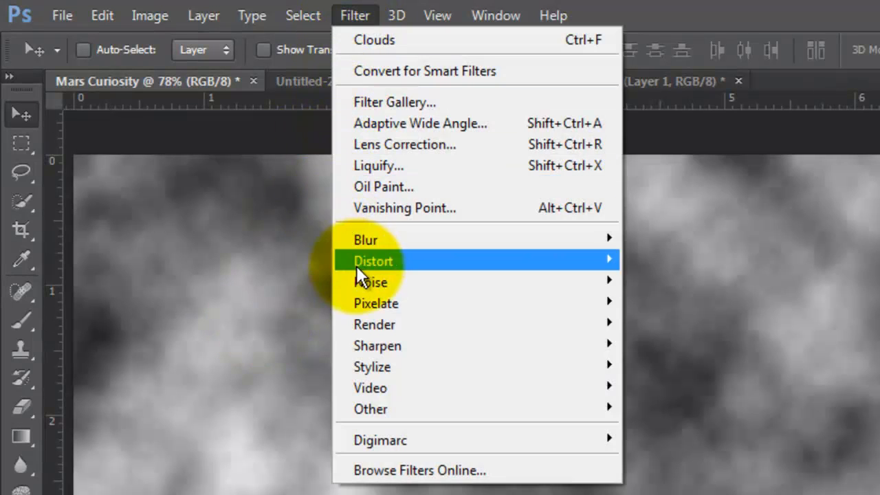
mouse_move(374, 325)
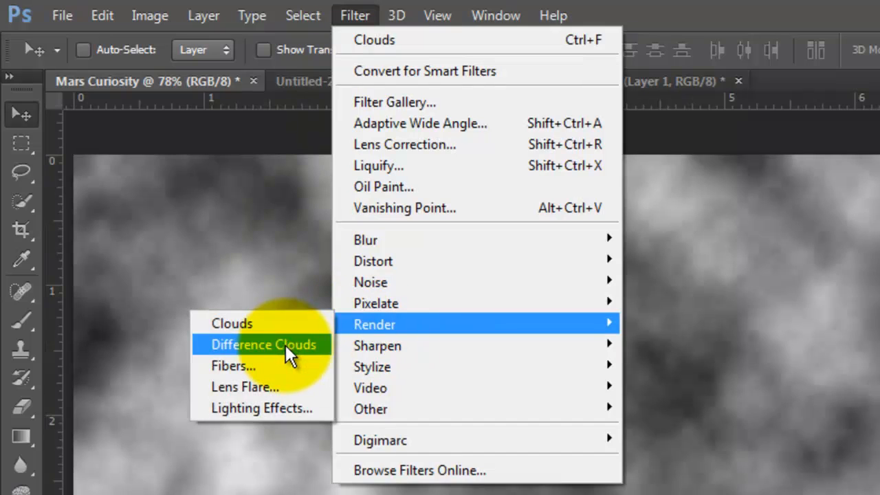
left_click(264, 344)
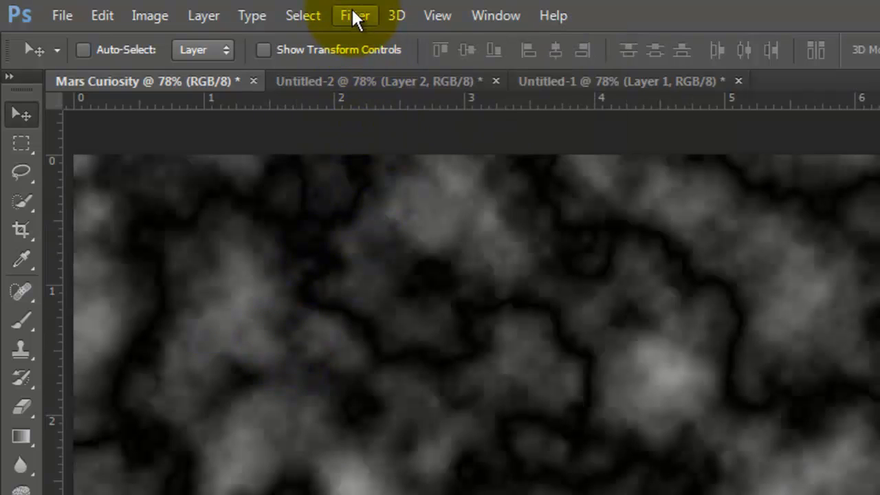
- Apply the Bas Relief sketch effect from the Filter Gallery to emboss the texture
left_click(355, 16)
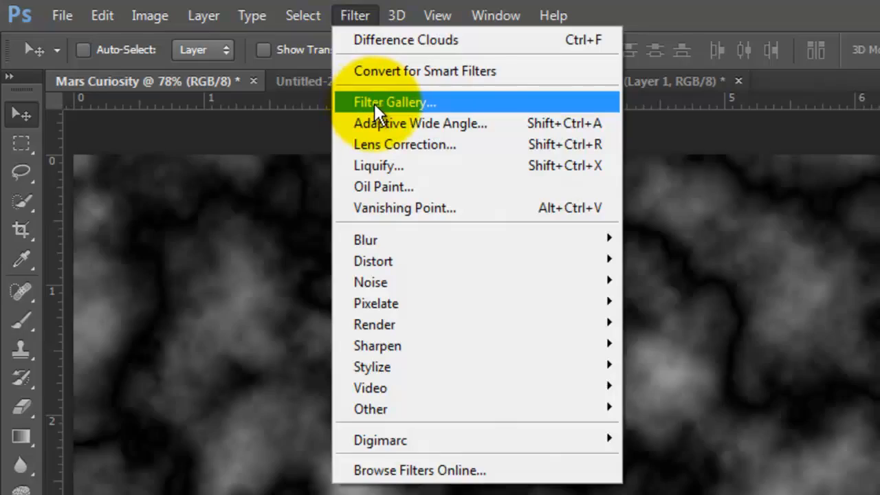
left_click(394, 101)
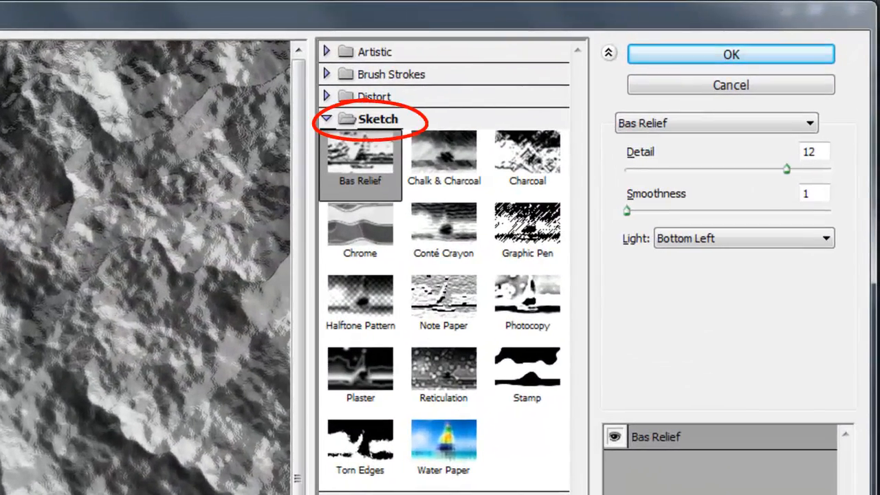
left_click(360, 163)
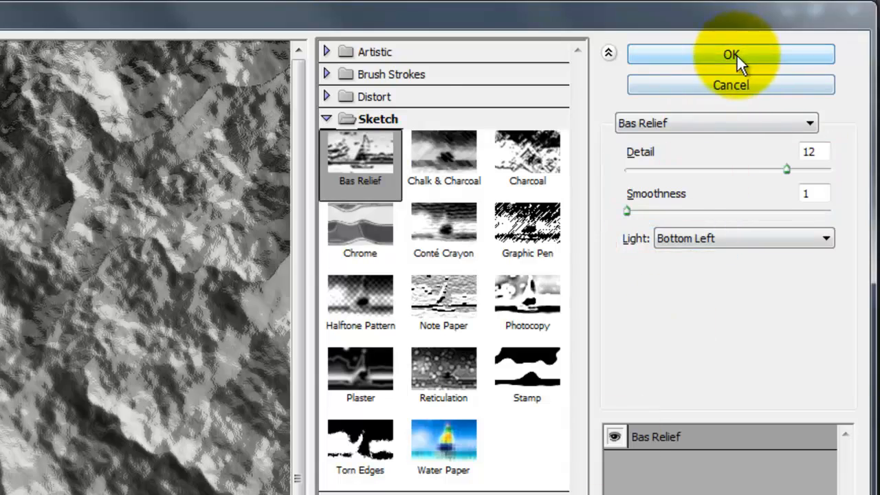
left_click(732, 55)
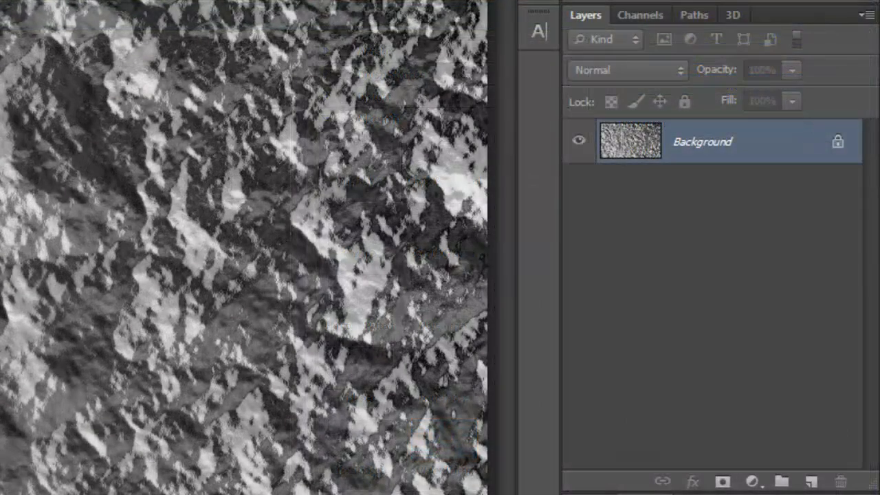
- Duplicate the texture as Layer 1 and tilt it with a perspective transform so the ground recedes
key("ctrl+j")
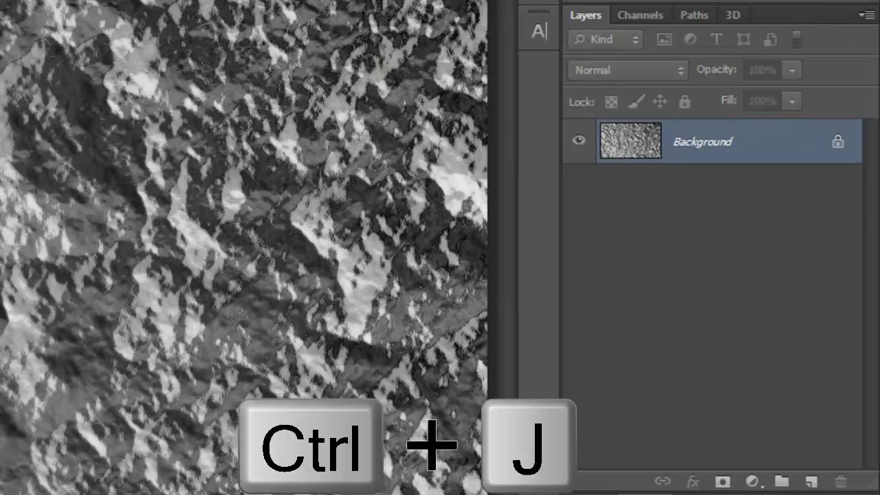
key("ctrl+j")
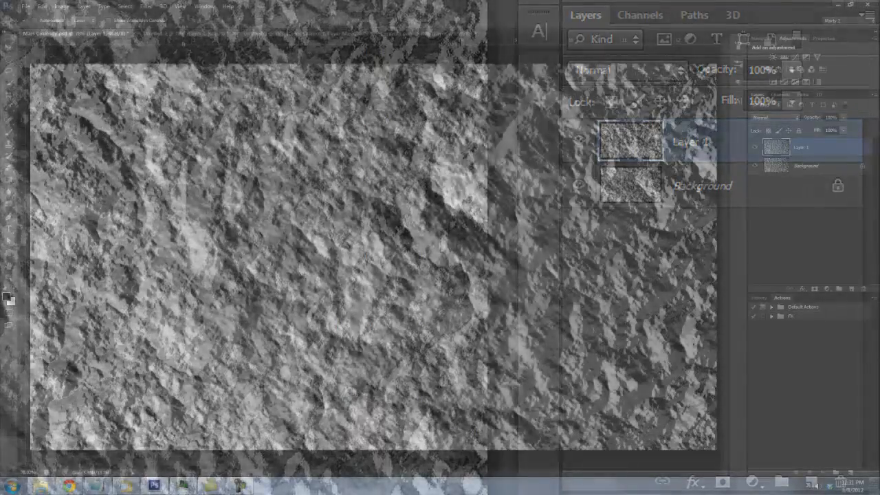
key("z")
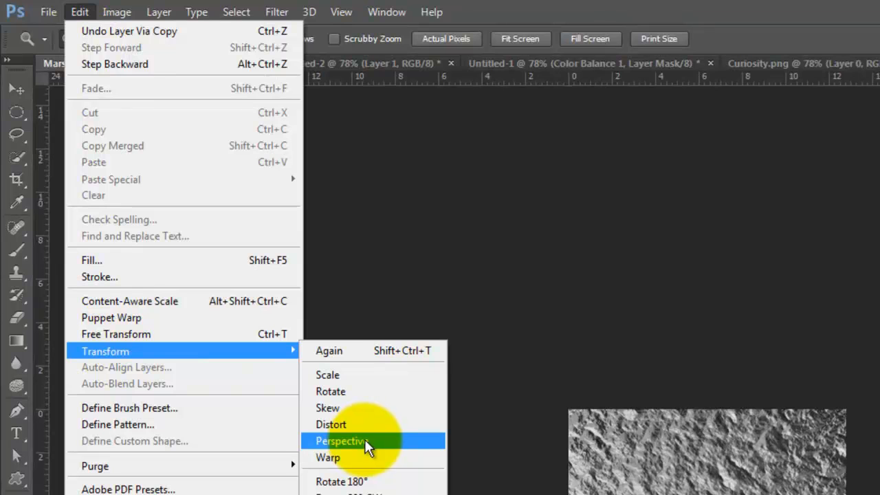
left_click(341, 440)
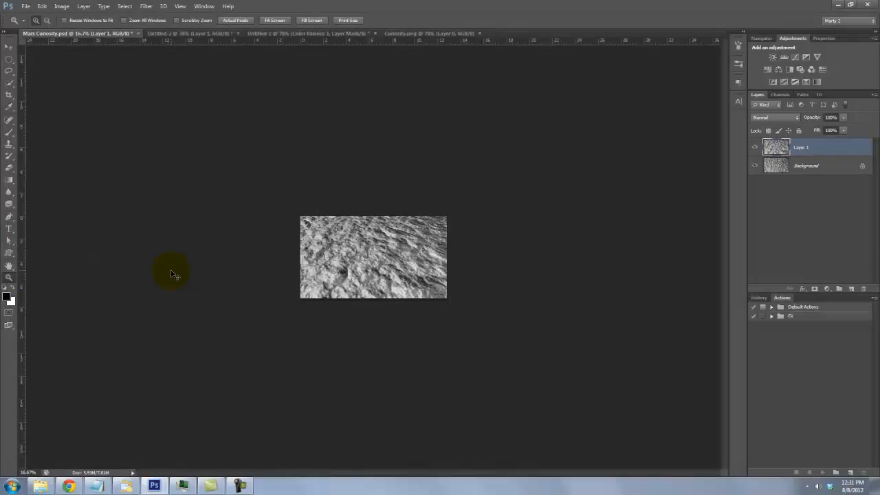
key("ctrl+0")
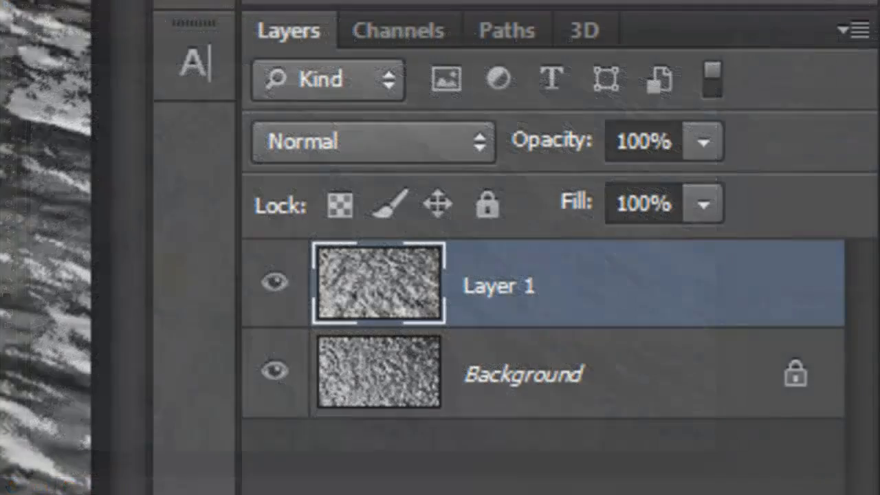
- Merge Layer 1 down into the Background with Ctrl+E
key("ctrl+e")
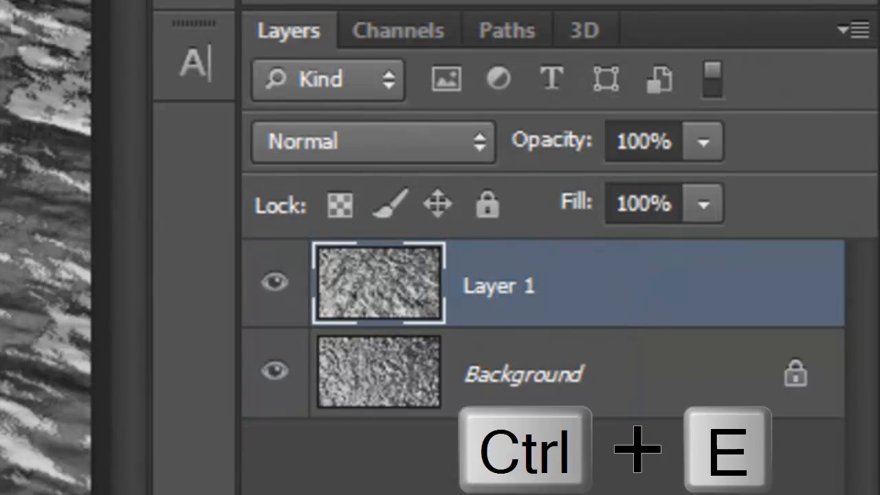
key("ctrl+e")
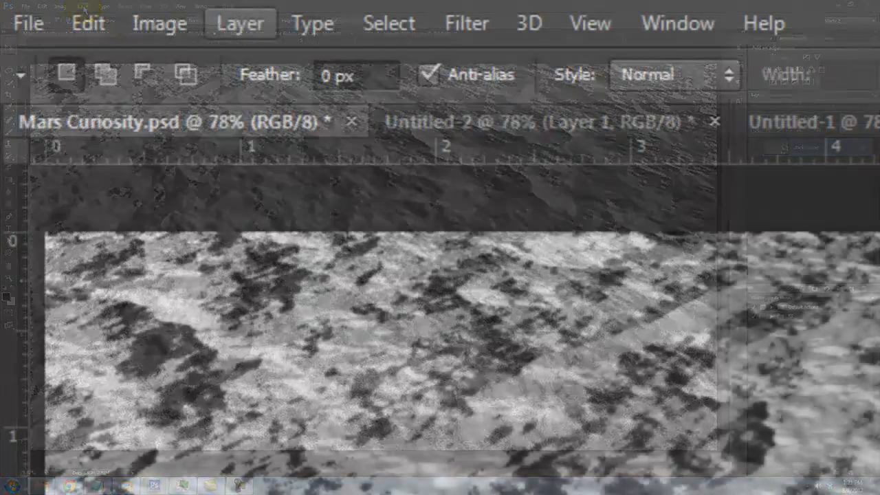
- Duplicate the surface layer into a new document named DISPLACEMENT
left_click(240, 22)
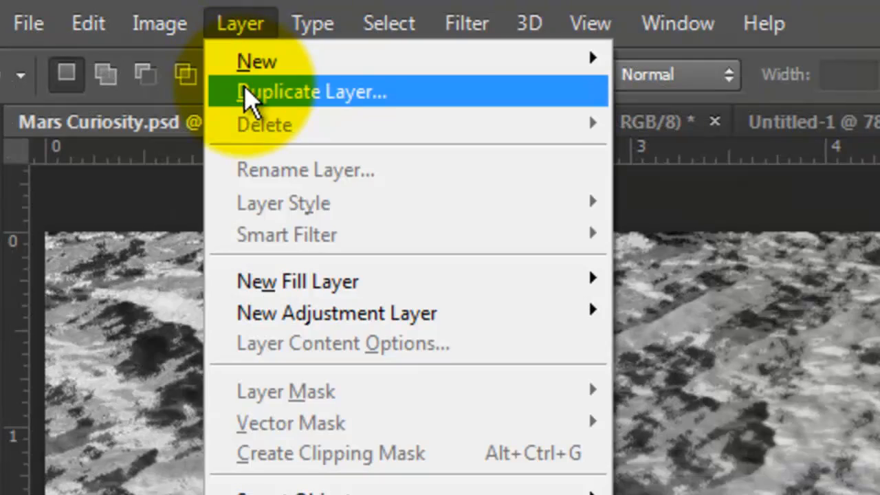
left_click(313, 91)
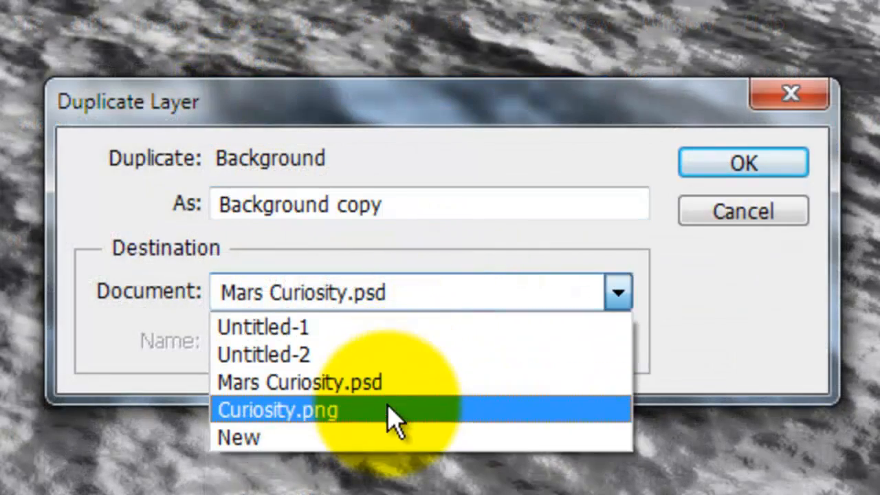
left_click(240, 438)
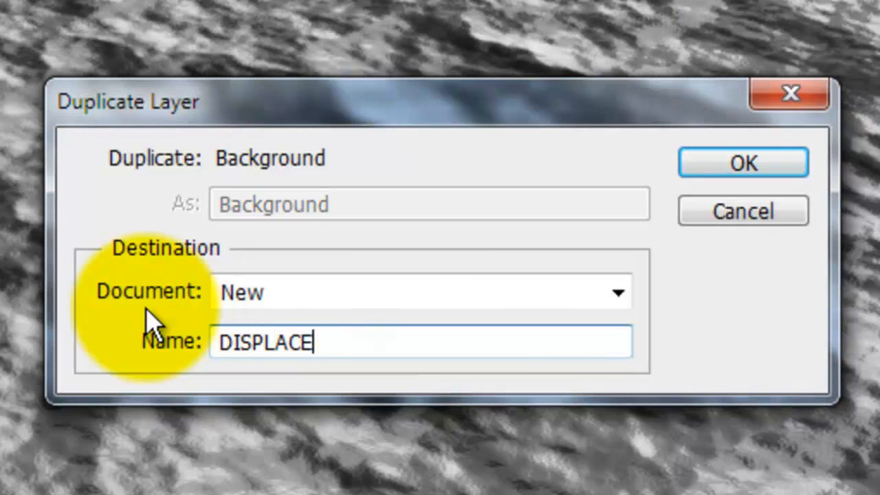
left_click(743, 162)
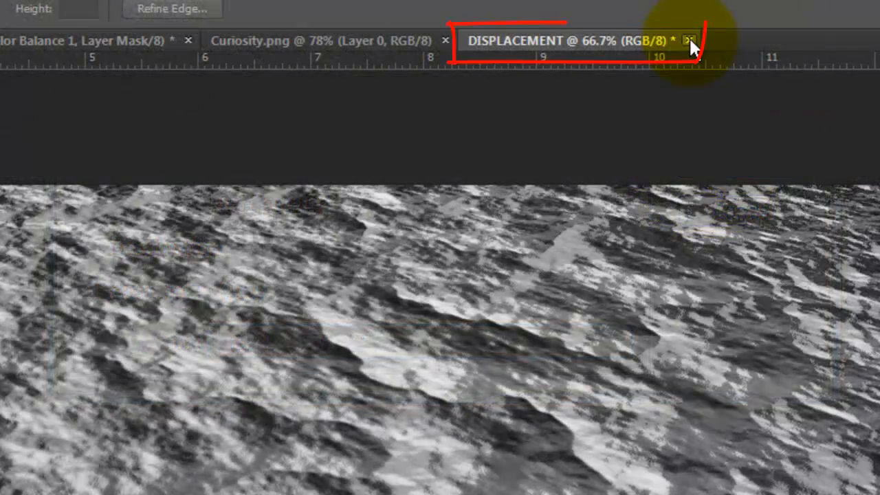
- Close the DISPLACEMENT document, saving it as DISPLACEMENT.psd
left_click(690, 39)
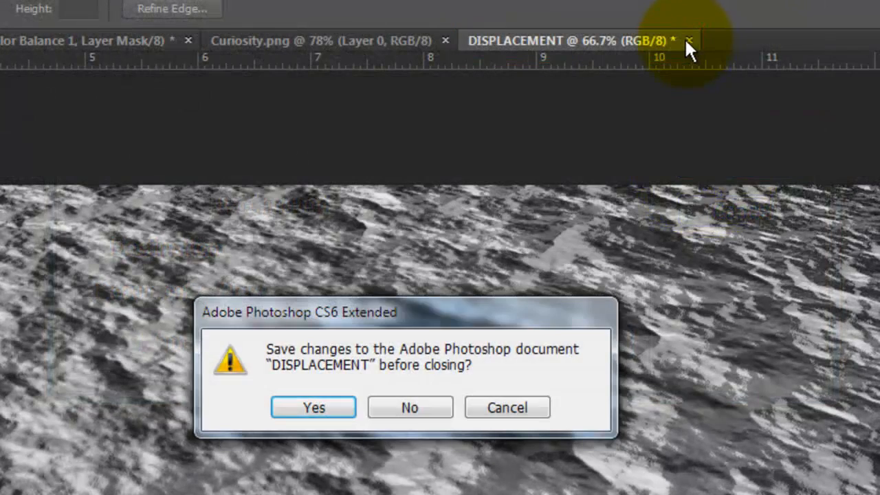
left_click(313, 407)
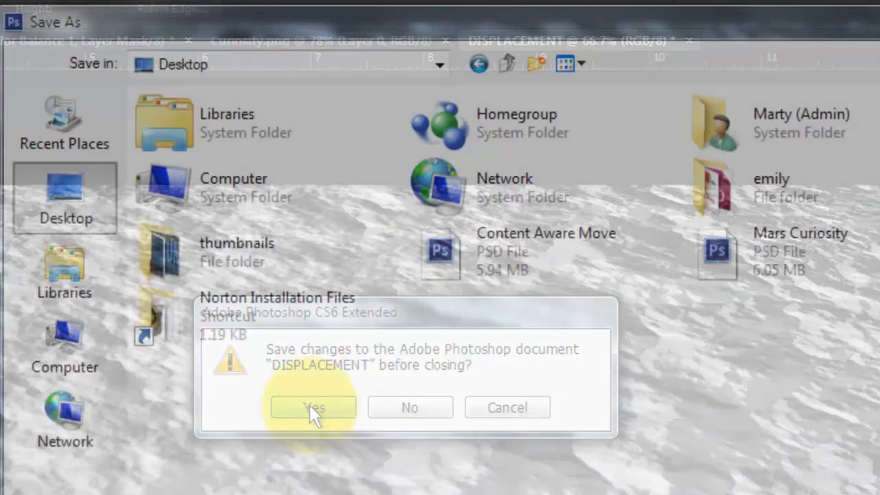
left_click(314, 408)
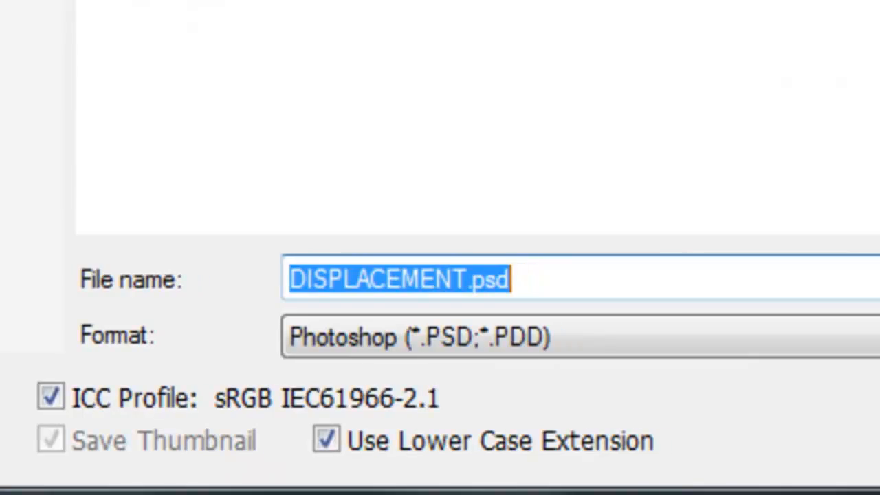
left_click(721, 280)
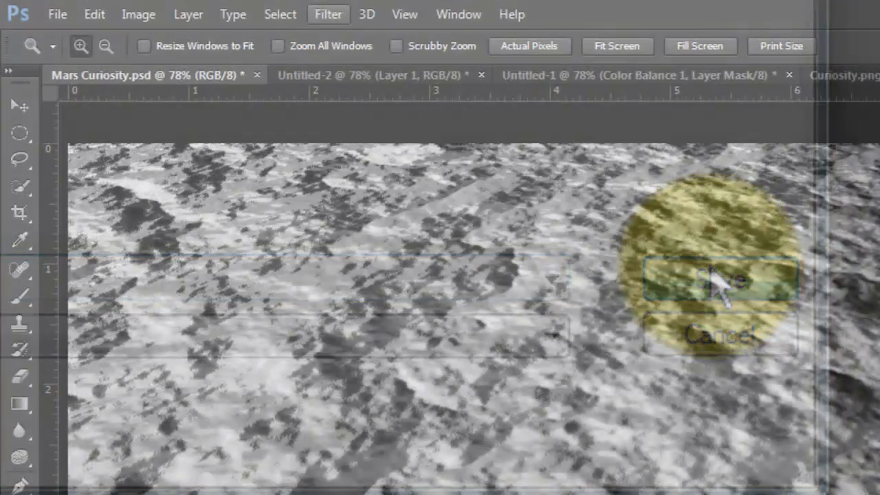
- Soften the rocky ground with a Lens Blur filter
left_click(327, 14)
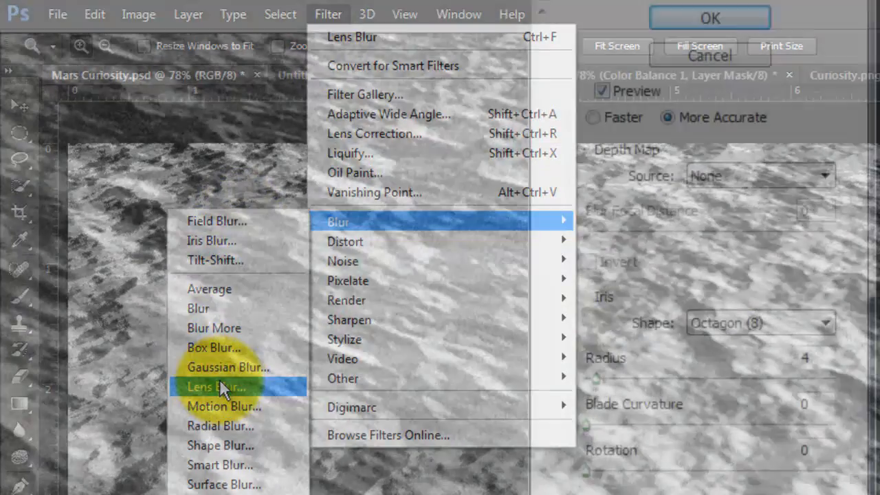
left_click(218, 387)
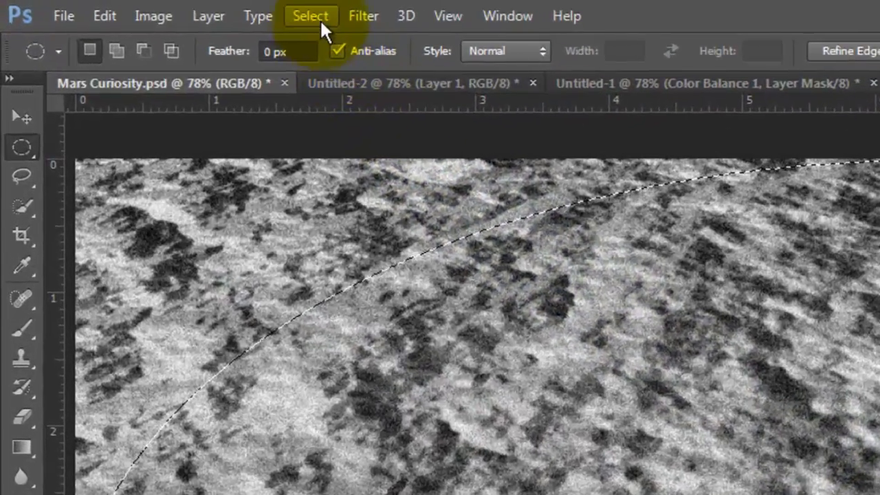
- Stretch the oval selection to about 7.06 in tall with Transform Selection and commit it
left_click(311, 16)
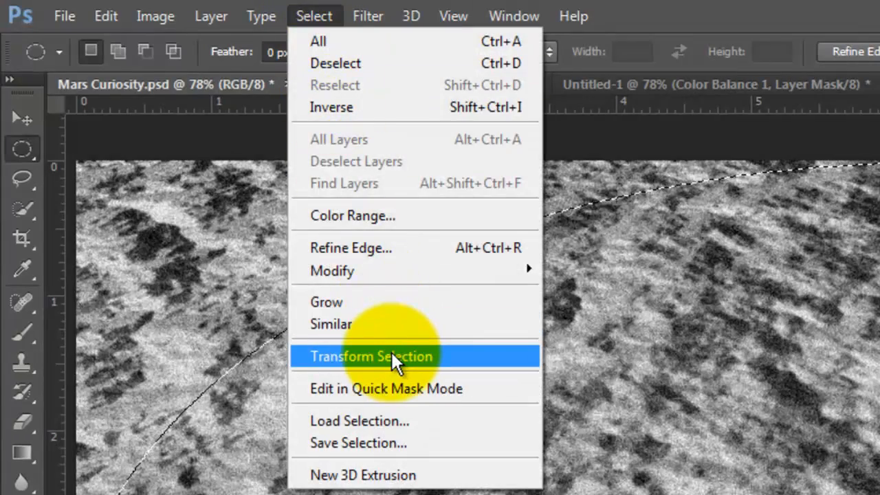
left_click(371, 356)
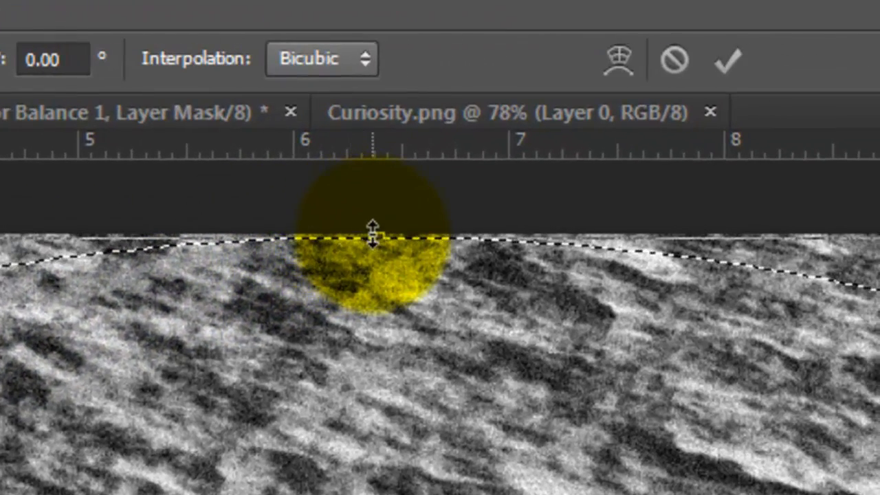
left_click_drag(372, 234, 372, 282)
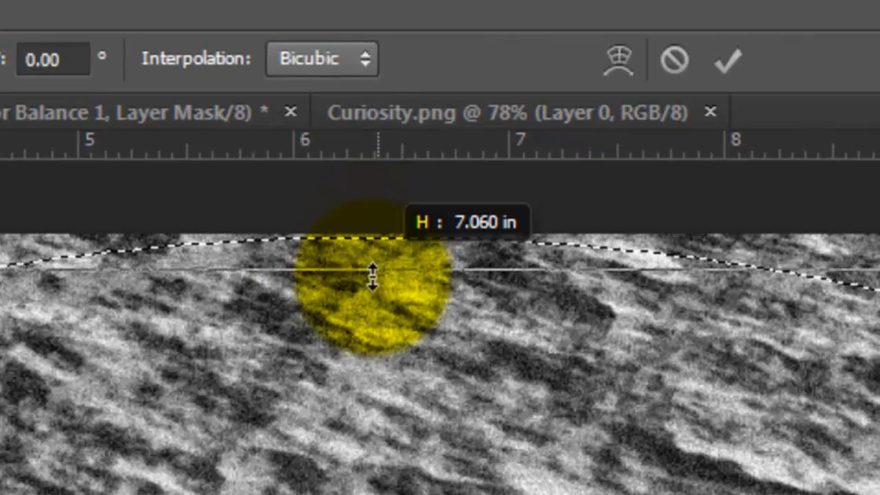
left_click(727, 59)
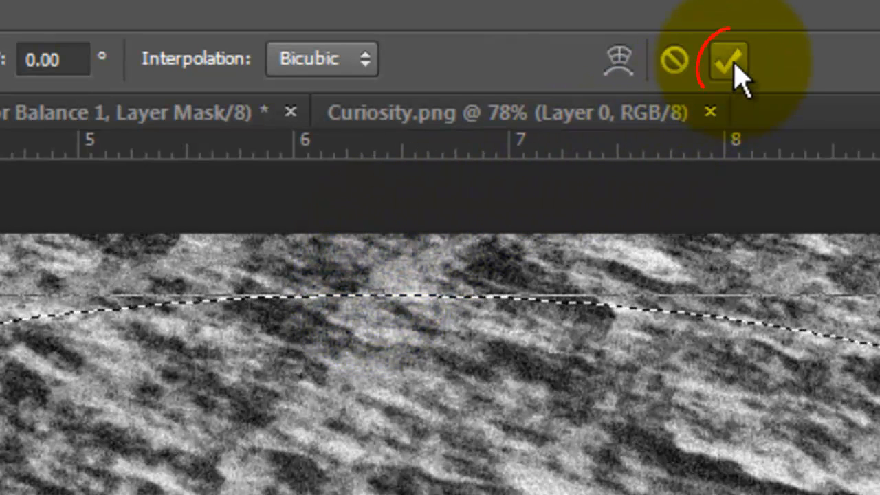
left_click(728, 59)
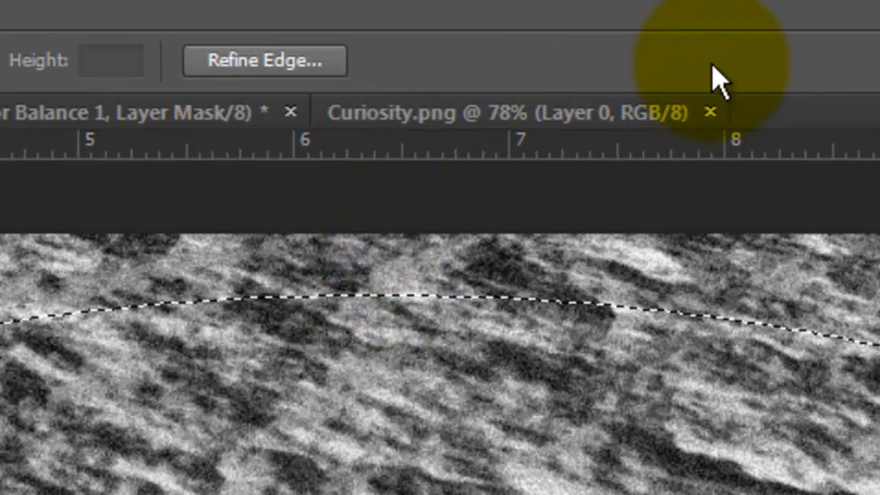
- Feather the oval selection by 100 pixels
left_click(341, 16)
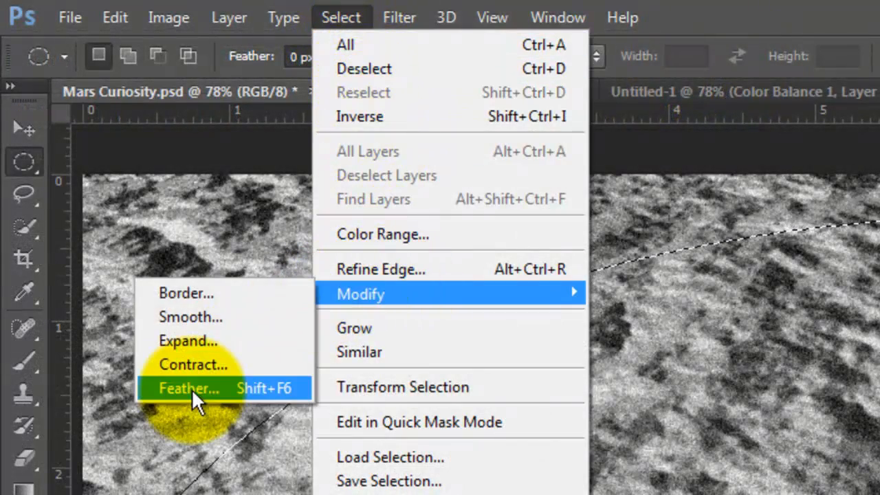
left_click(188, 388)
type("100")
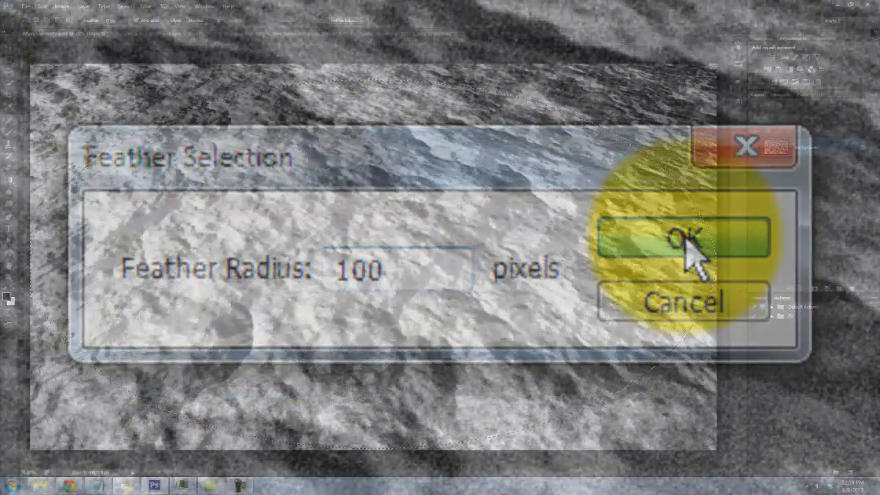
left_click(682, 237)
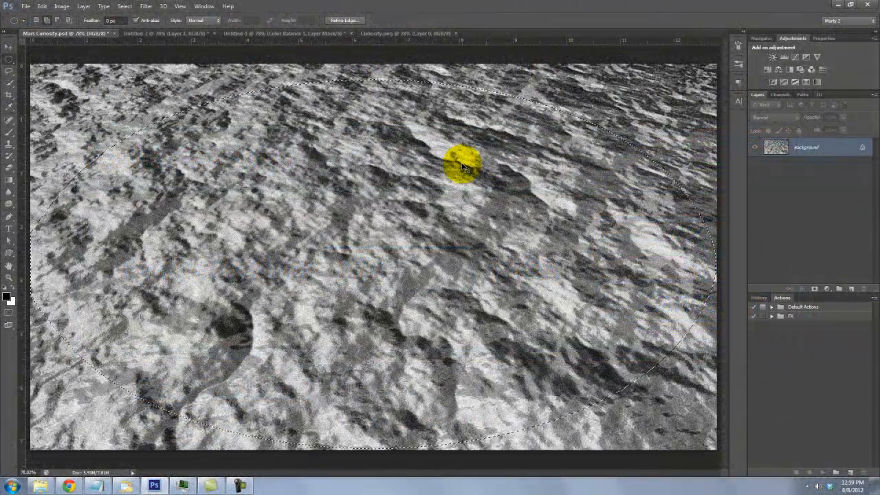
- Invert the selection and darken the edges with Levels for a vignette
key("ctrl+shift+i")
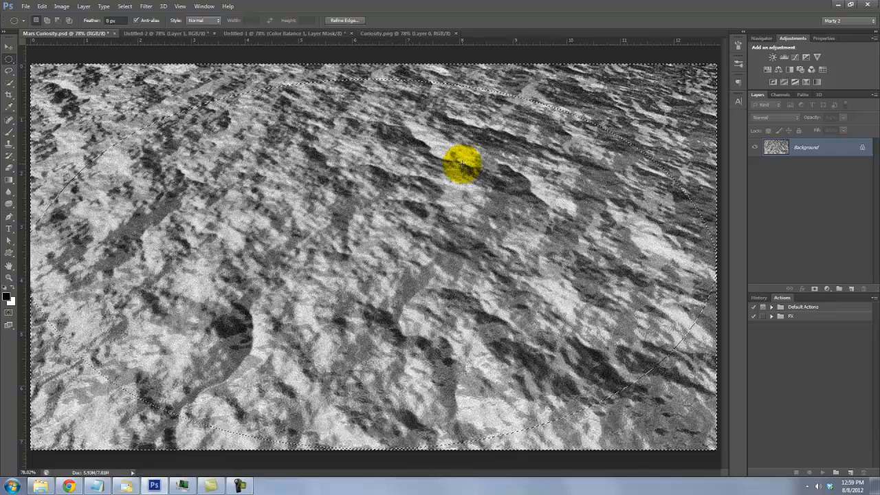
key("ctrl+l")
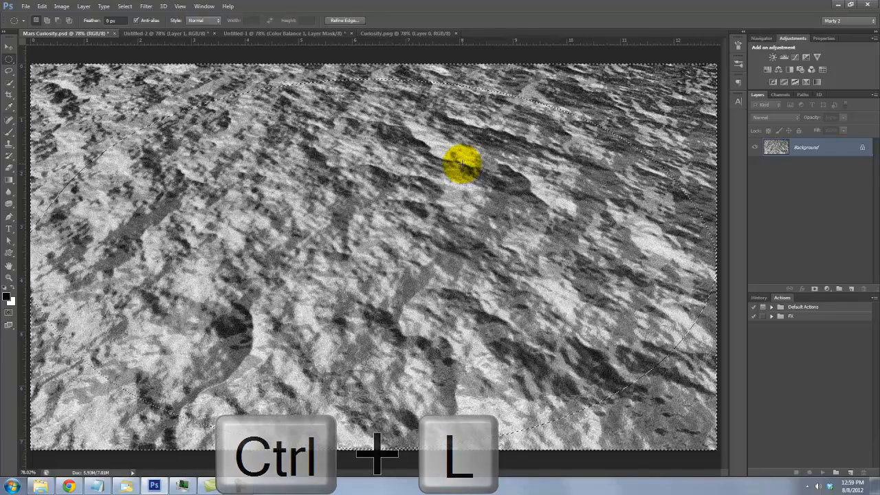
key("ctrl+l")
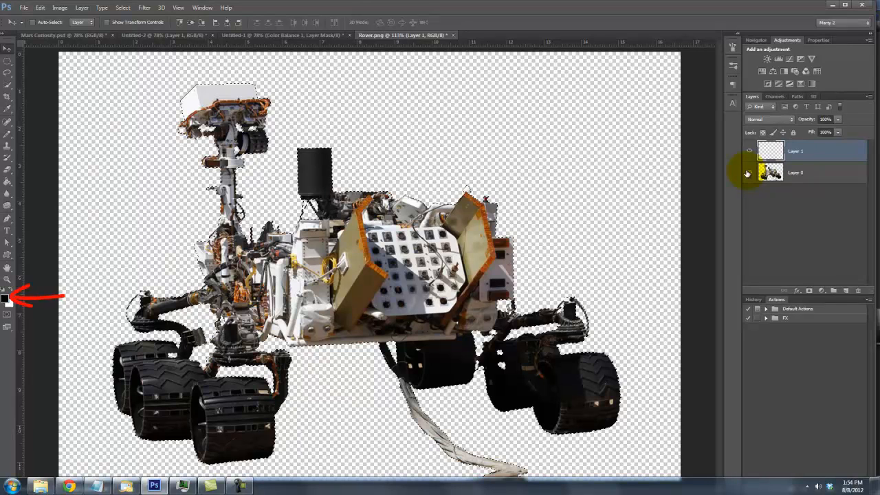
- Fill the rover copy with black and hide the colour rover layer
key("alt+Delete")
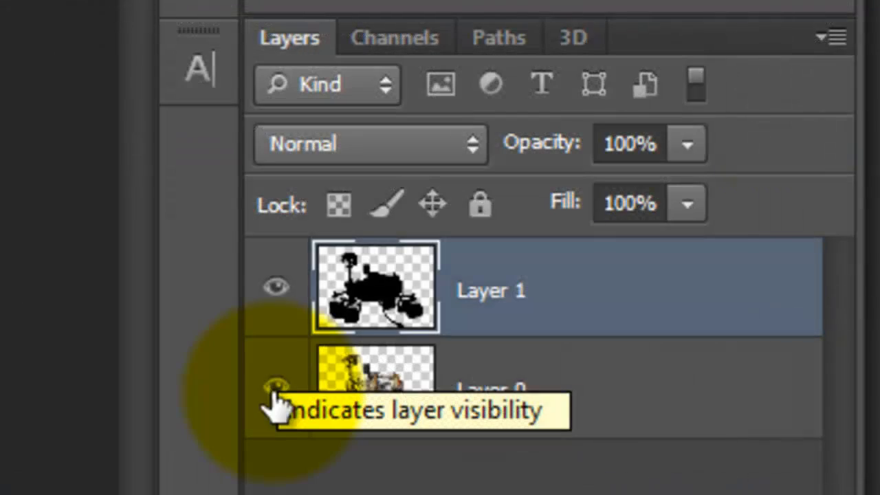
left_click(275, 385)
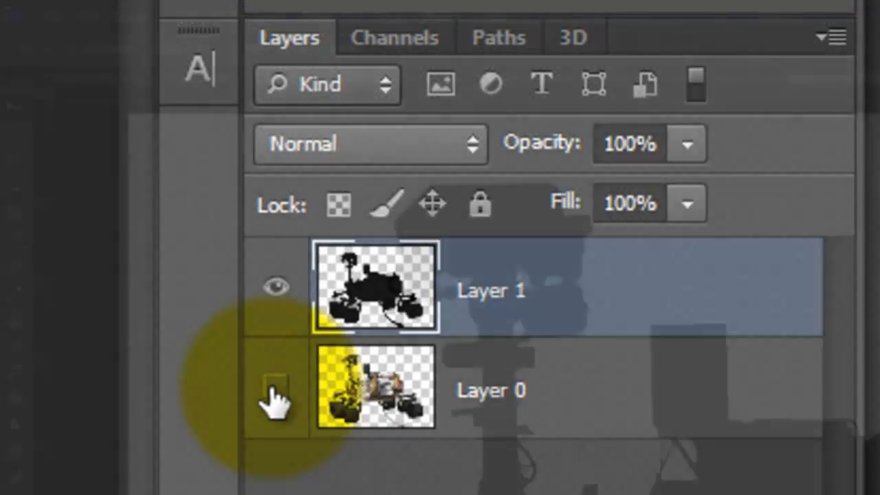
- Apply a 2-pixel Gaussian Blur to the black silhouette
left_click(316, 17)
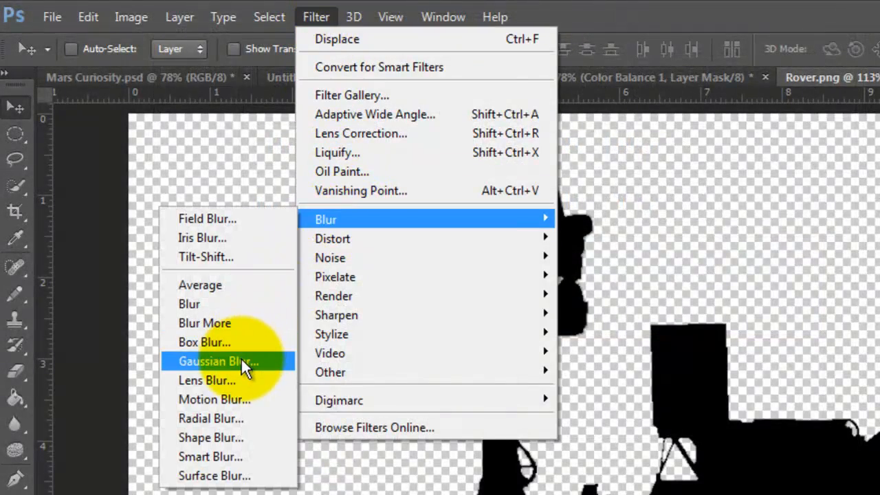
left_click(218, 361)
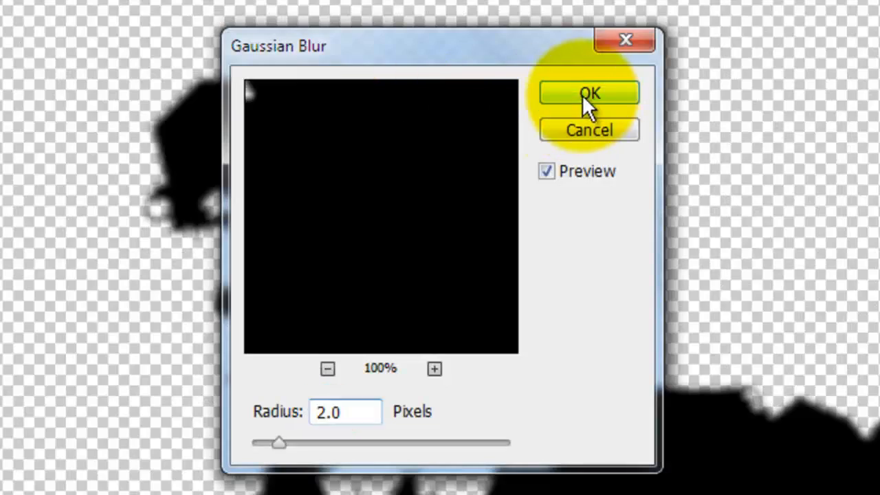
left_click(589, 94)
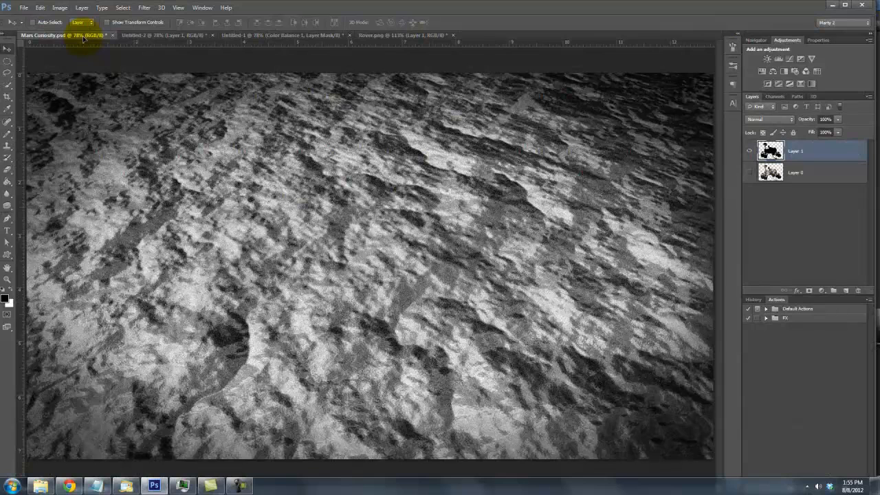
mouse_move(295, 212)
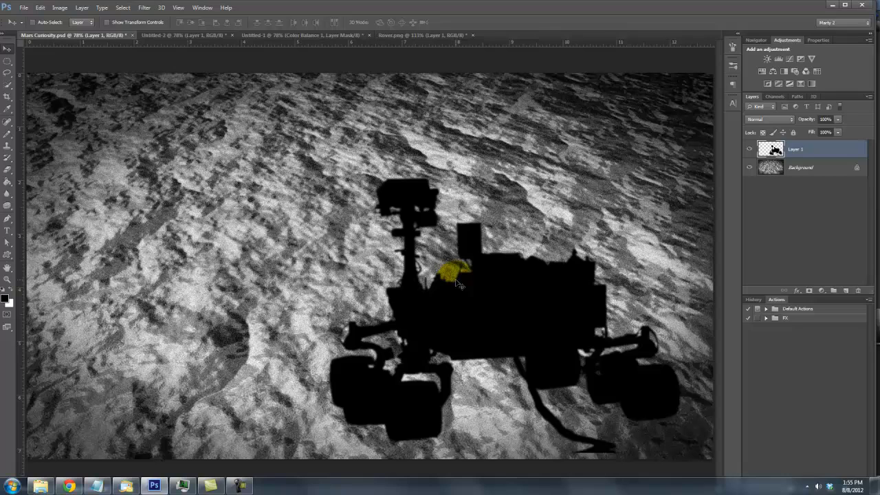
- Free-transform the placed rover silhouette to position it over the vignetted ground
key("ctrl+t")
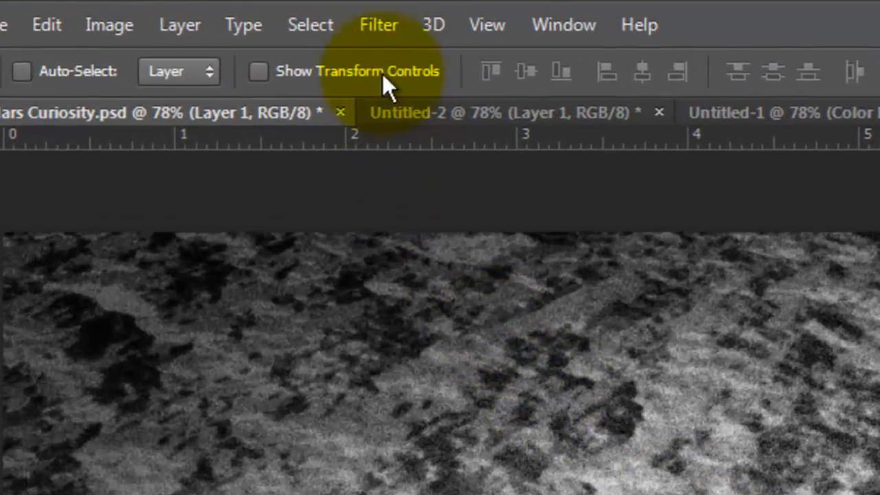
- Apply a Displace filter at scales 10 and 10 using DISPLACEMENT.psd as the map
left_click(379, 25)
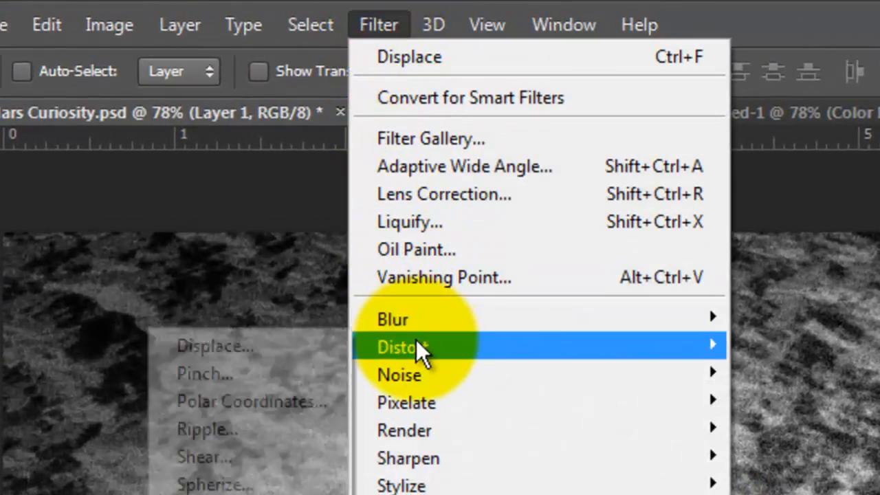
left_click(408, 56)
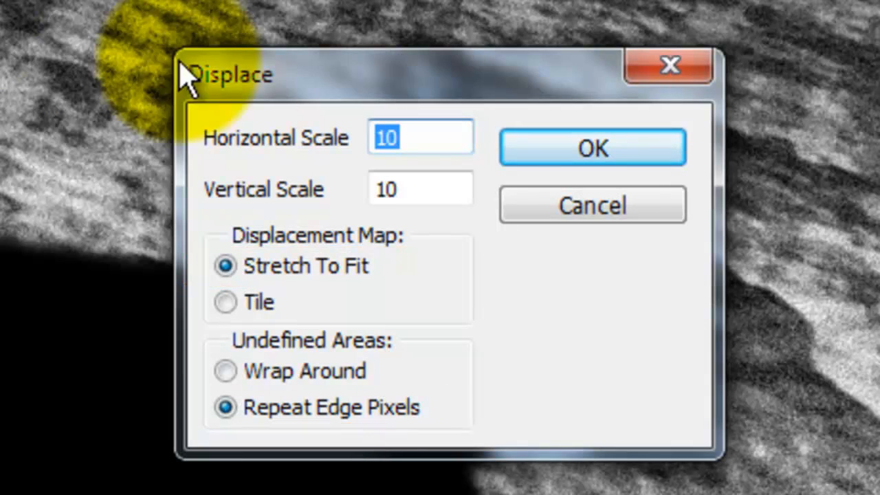
left_click(592, 147)
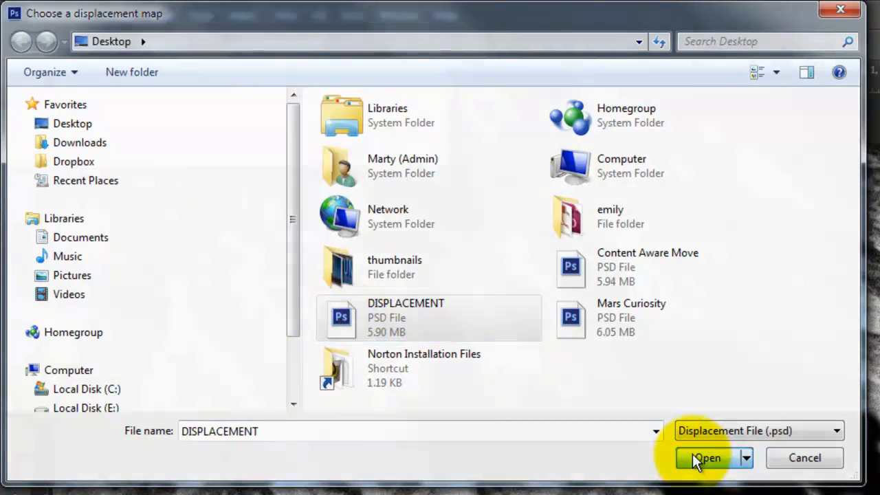
left_click(705, 458)
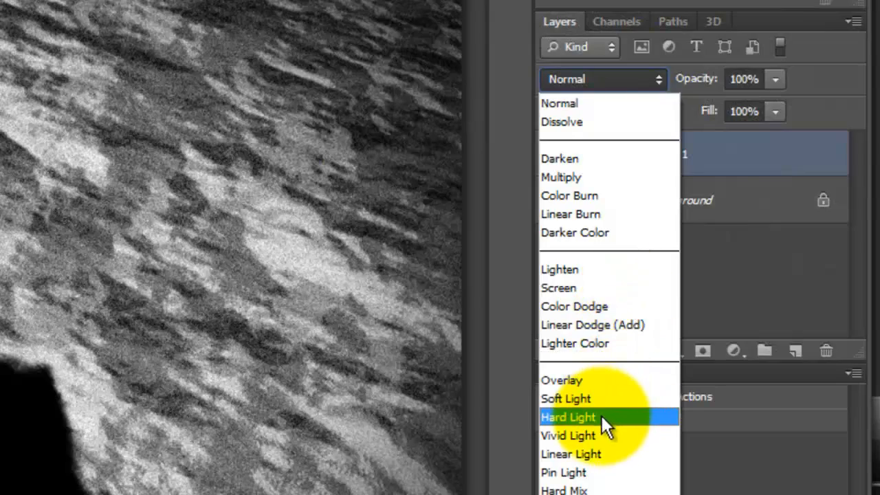
- Set the rover shadow layer's blend mode to Hard Light
left_click(568, 417)
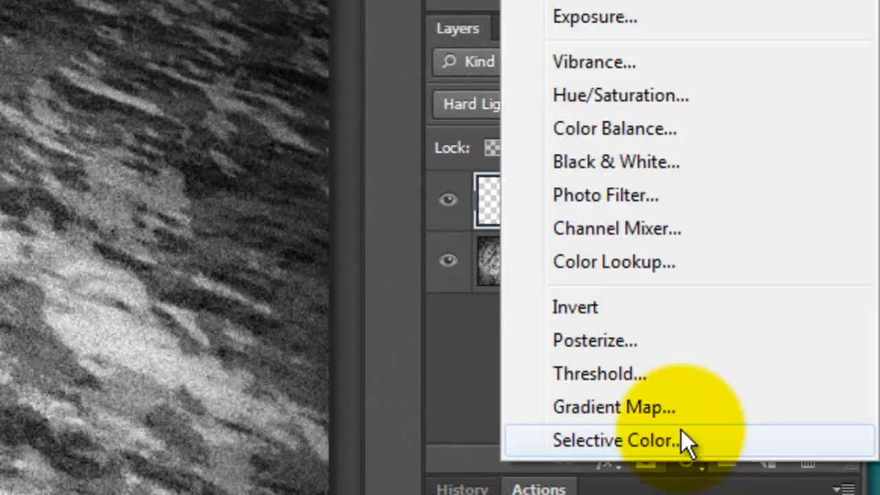
- Add a Color Balance layer with midtones Red 65 and Blue -36
left_click(614, 130)
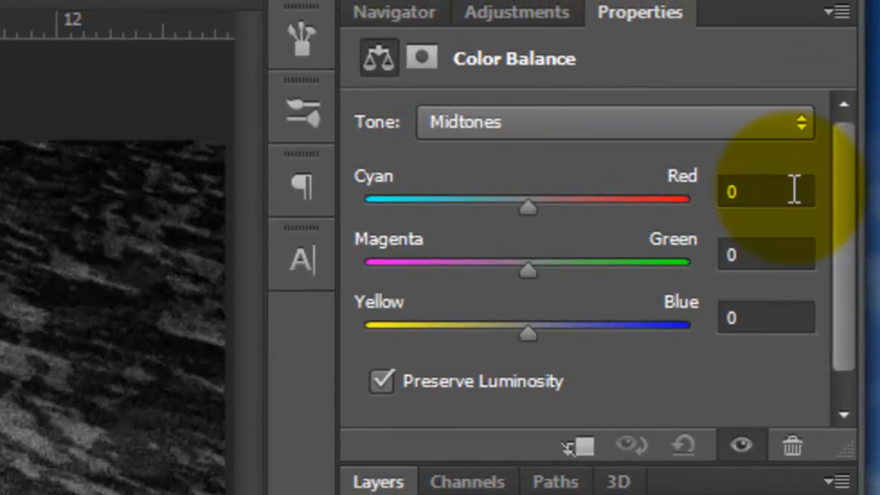
left_click(766, 192)
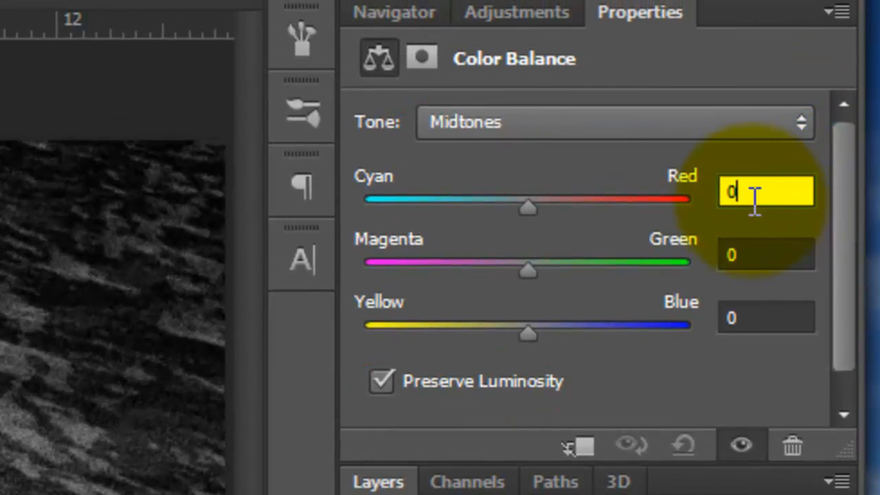
left_click_drag(528, 199, 619, 198)
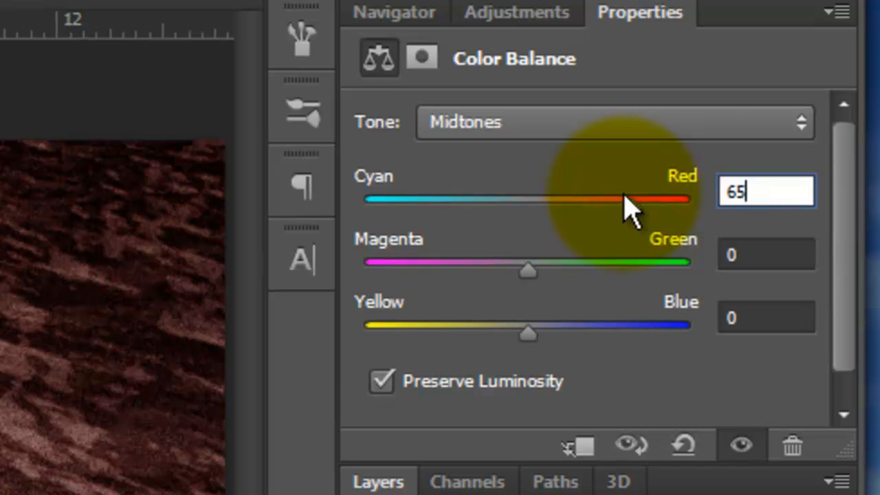
left_click(765, 316)
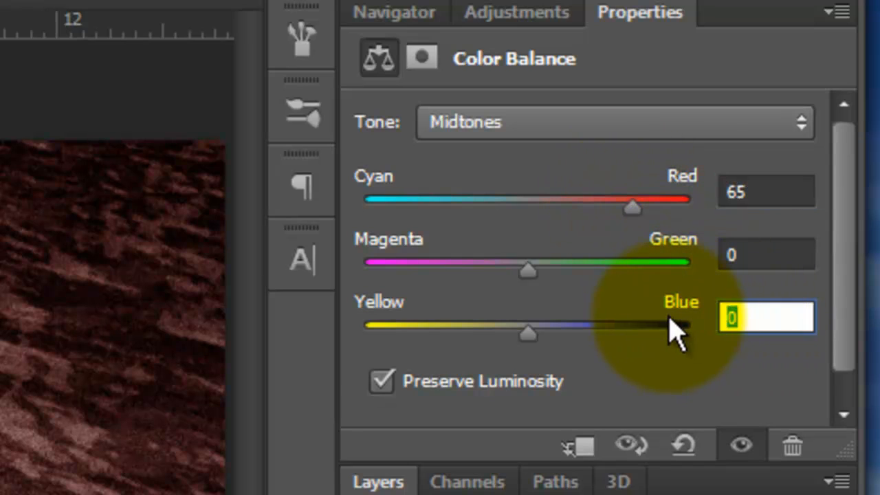
type("-36")
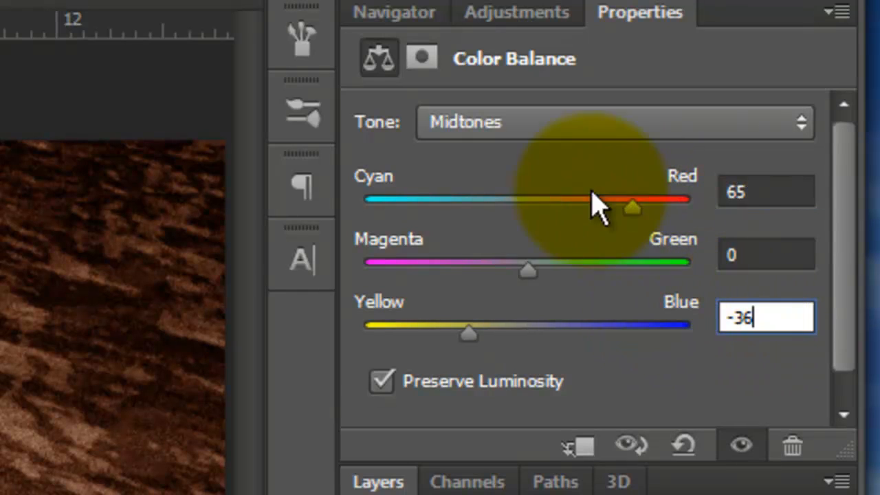
- Adjust the shadows tone, setting Red 19
left_click(612, 121)
type("19")
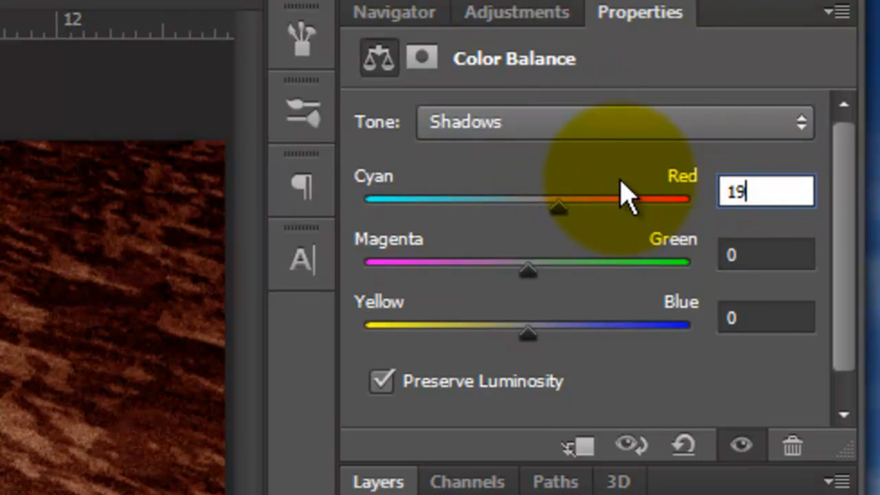
left_click(766, 316)
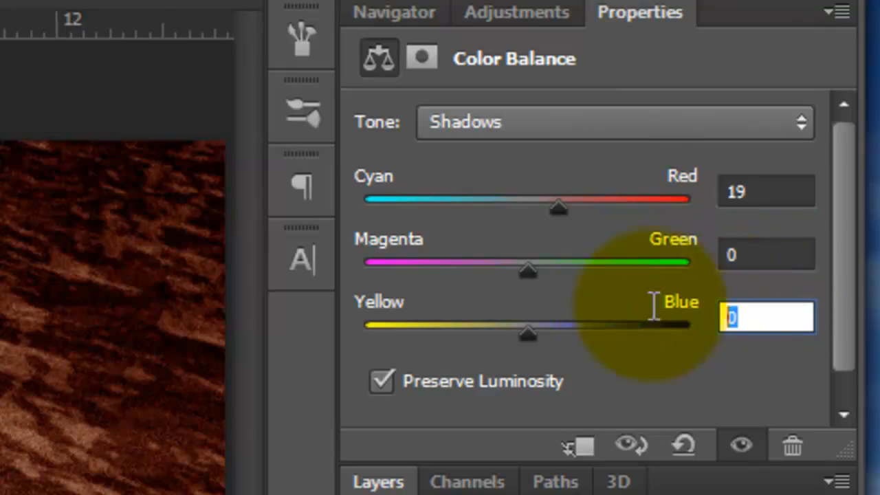